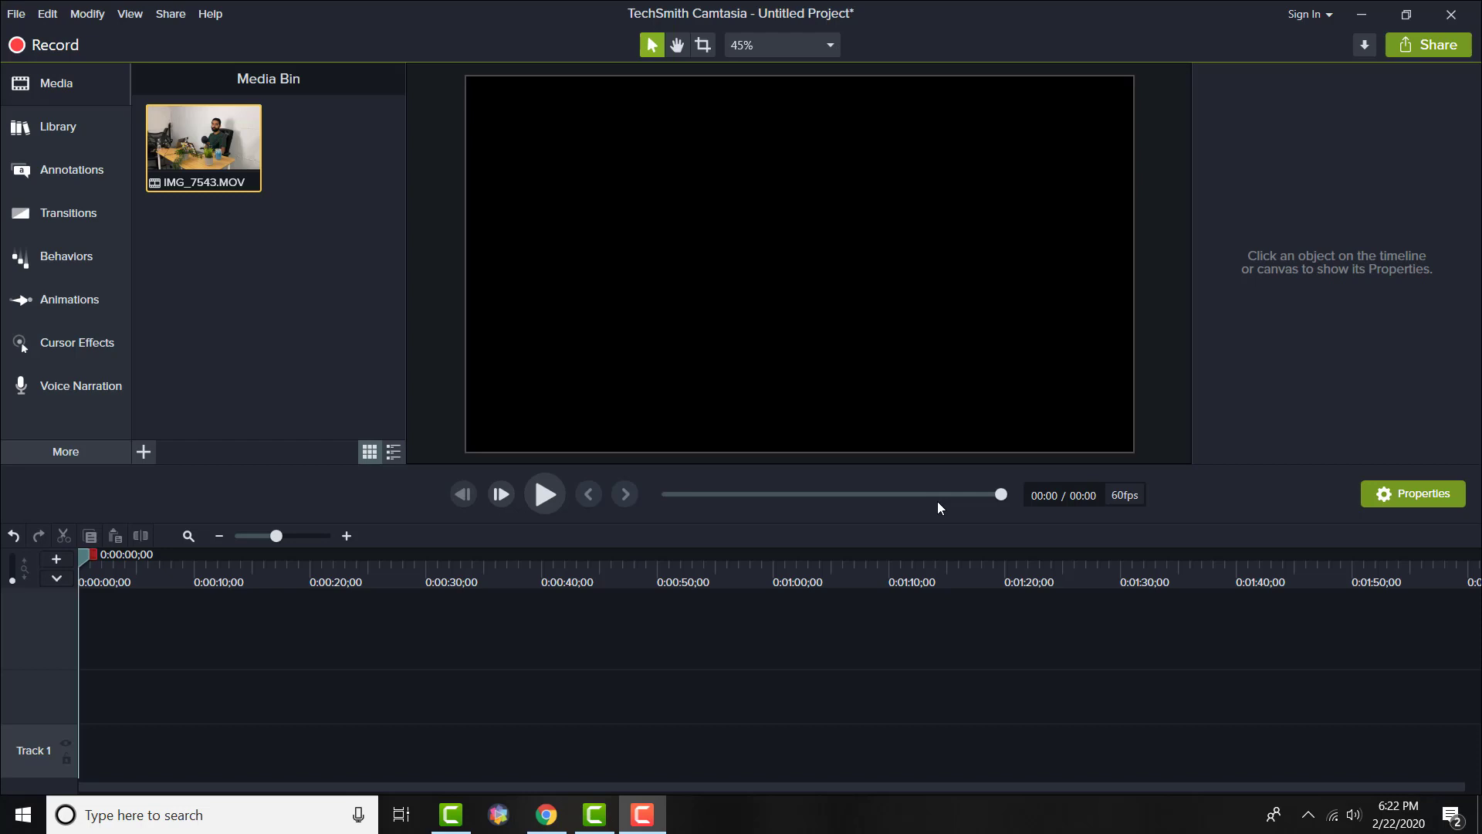
pyautogui.moveTo(863, 473)
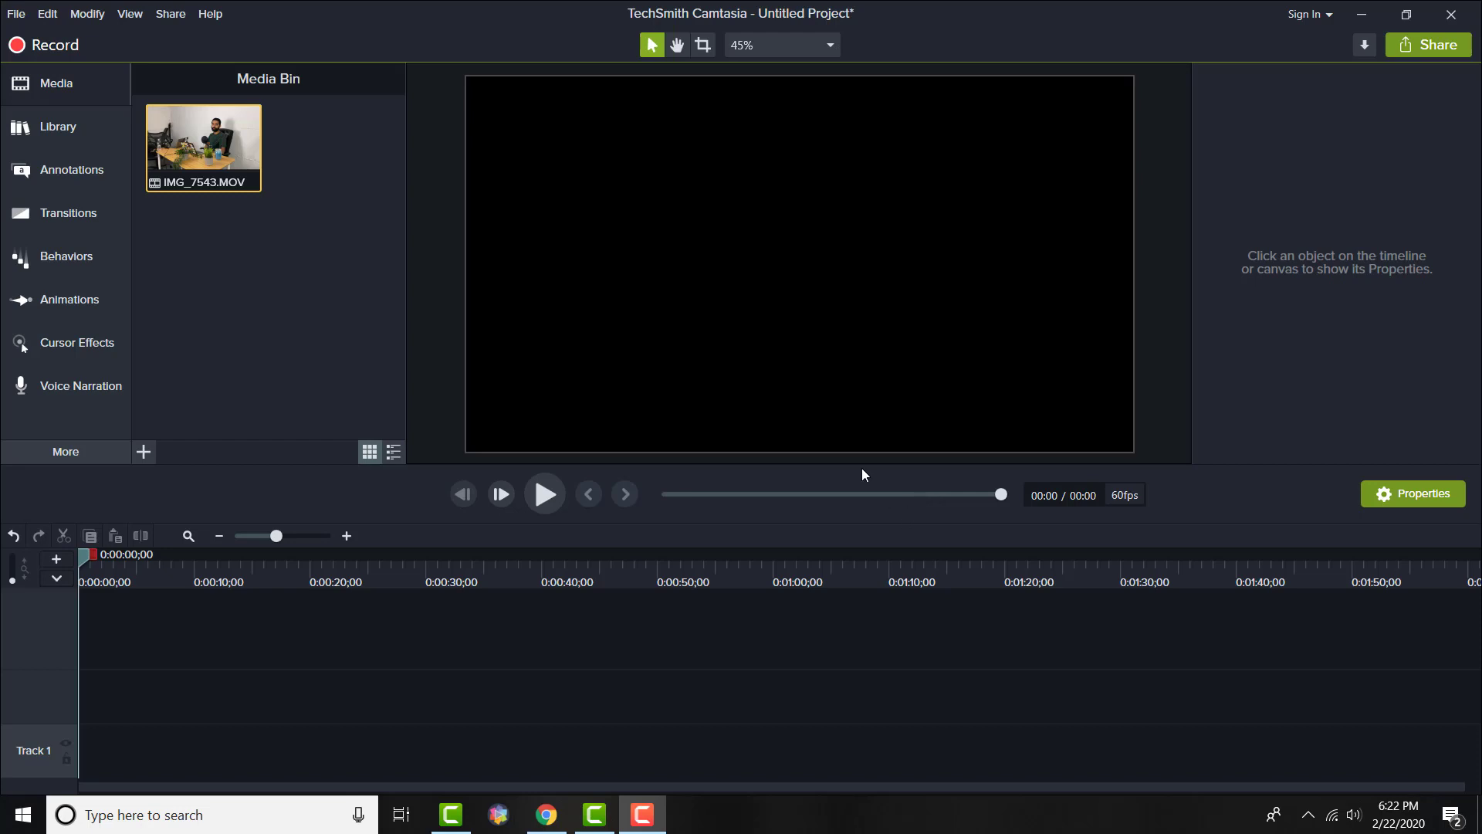
pyautogui.moveTo(786, 85)
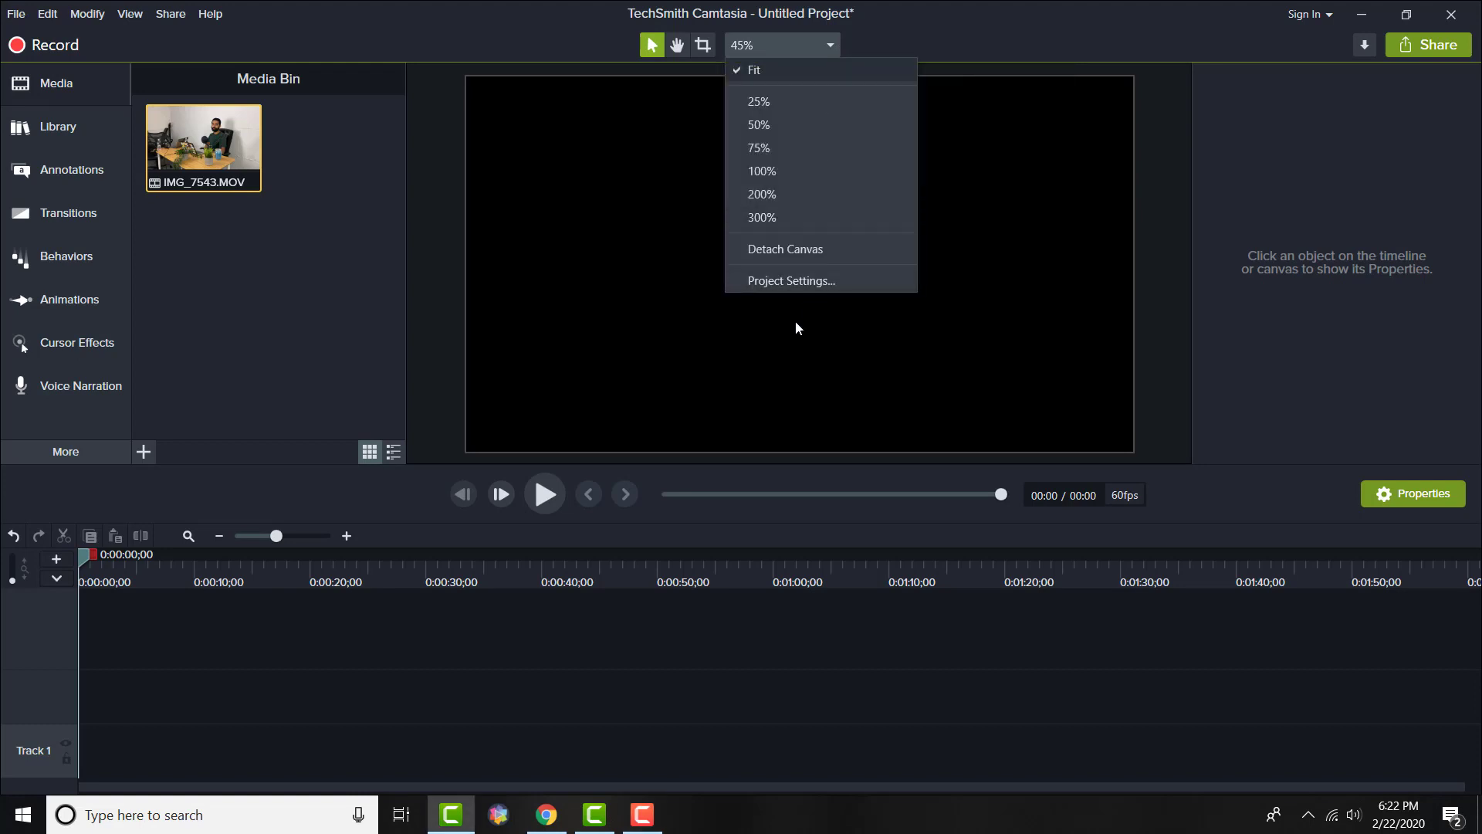
# - Choose 4K UHD (3840x2160) canvas dimensions in Project Settings, keeping 60 fps
pyautogui.click(790, 280)
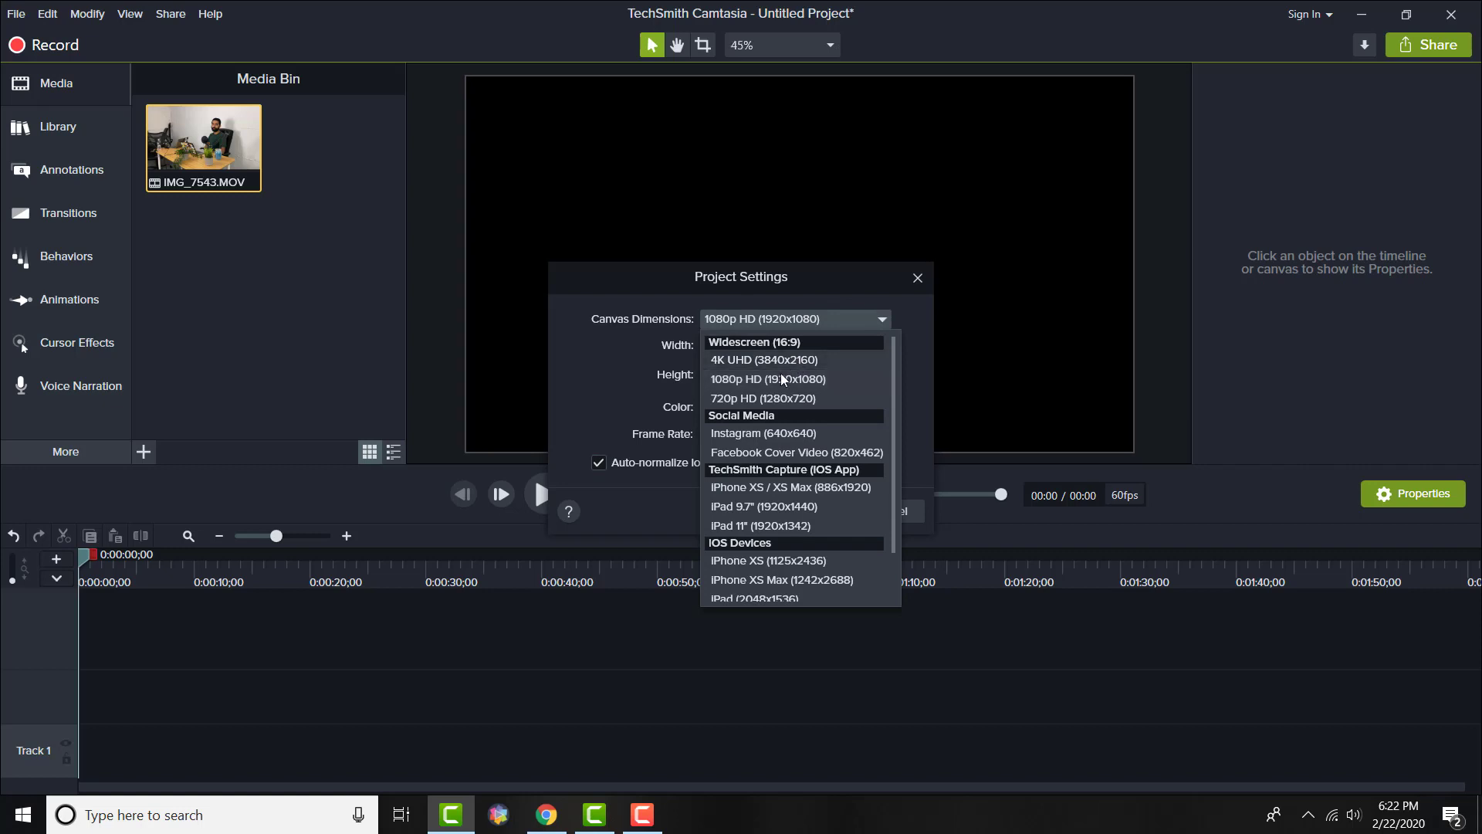
pyautogui.click(764, 360)
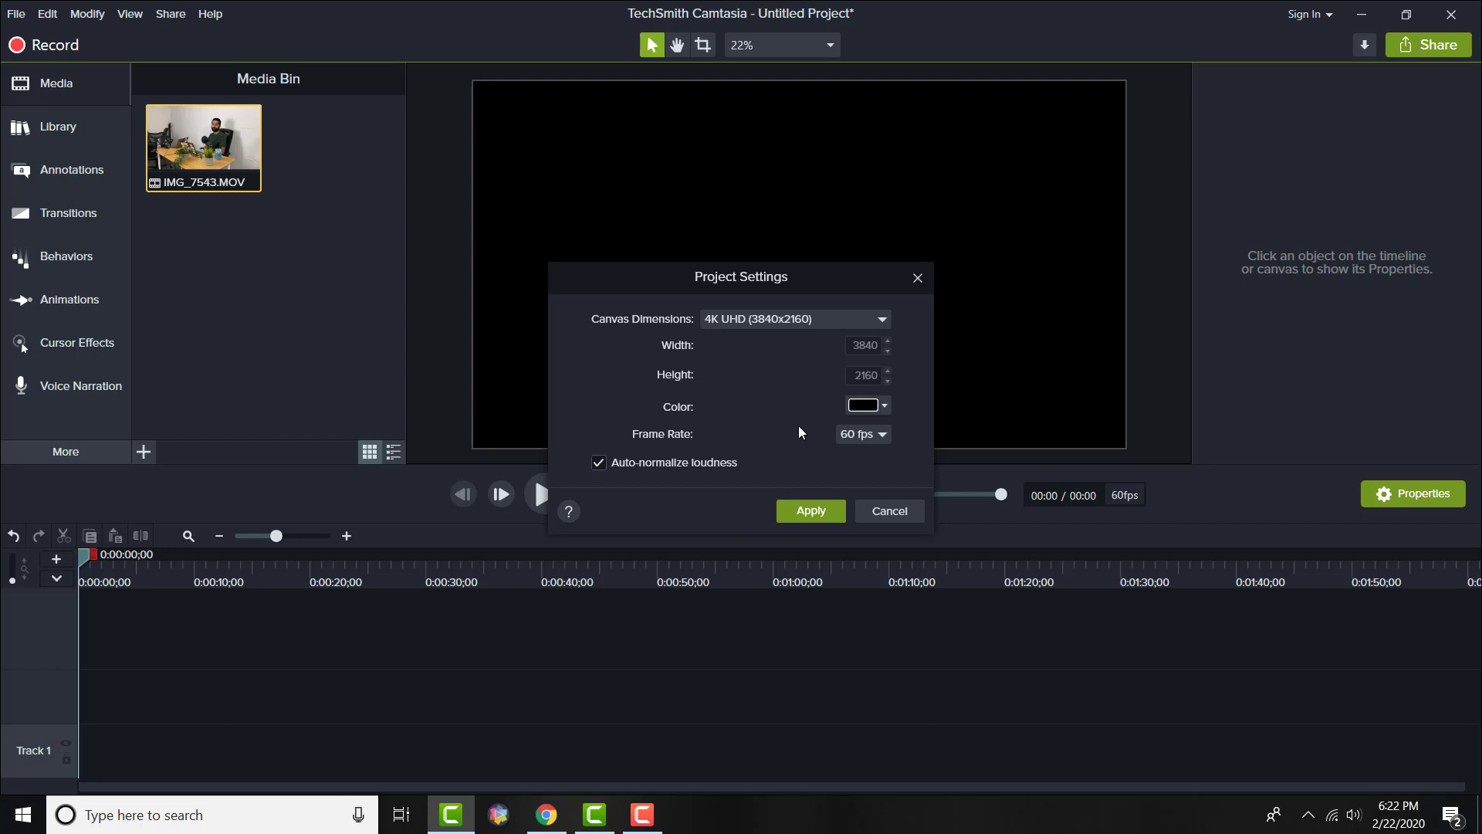
pyautogui.moveTo(830, 506)
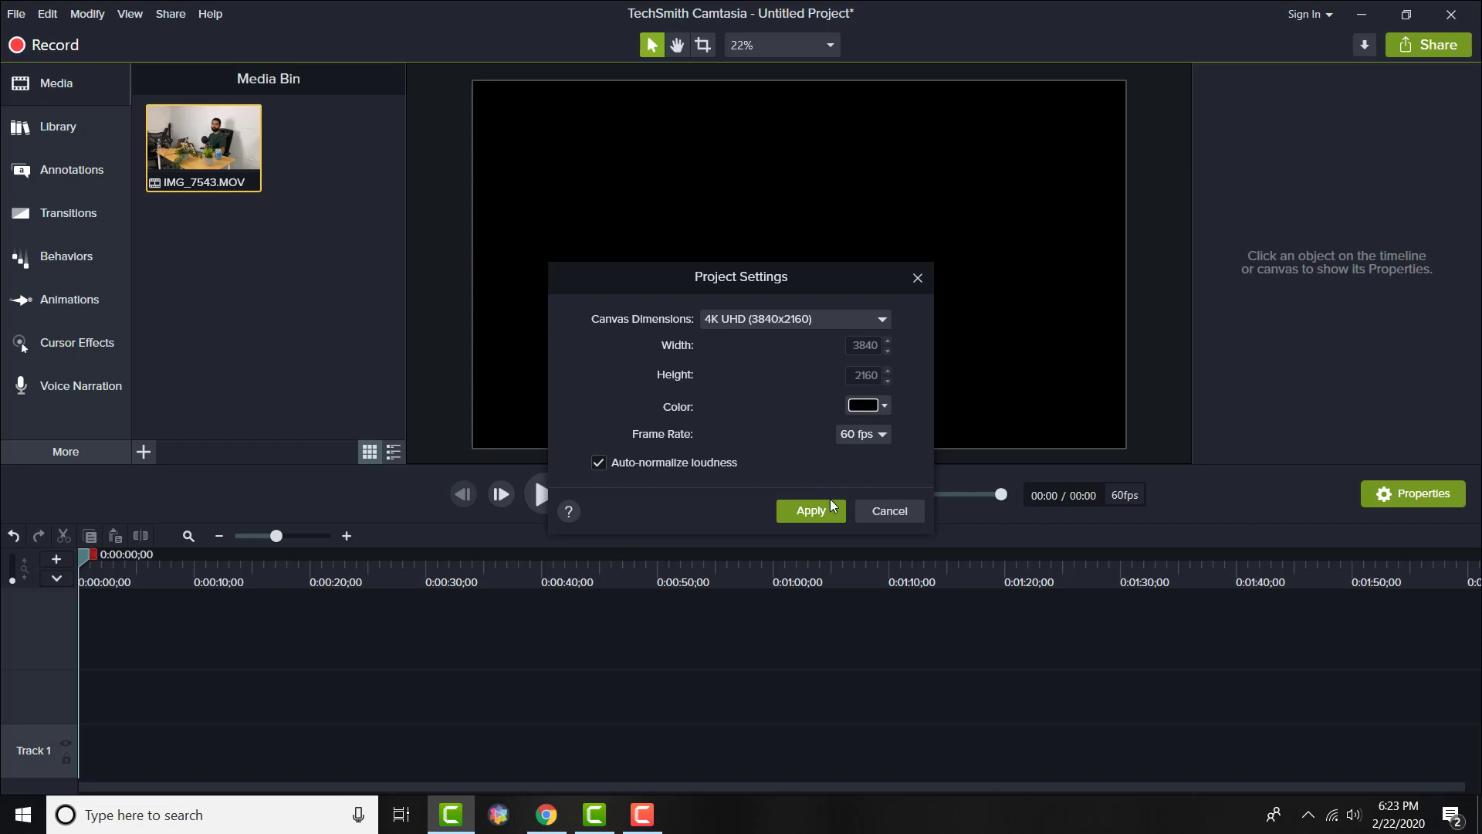
# - Apply the 4K UHD 60 fps canvas settings to the project
pyautogui.click(809, 510)
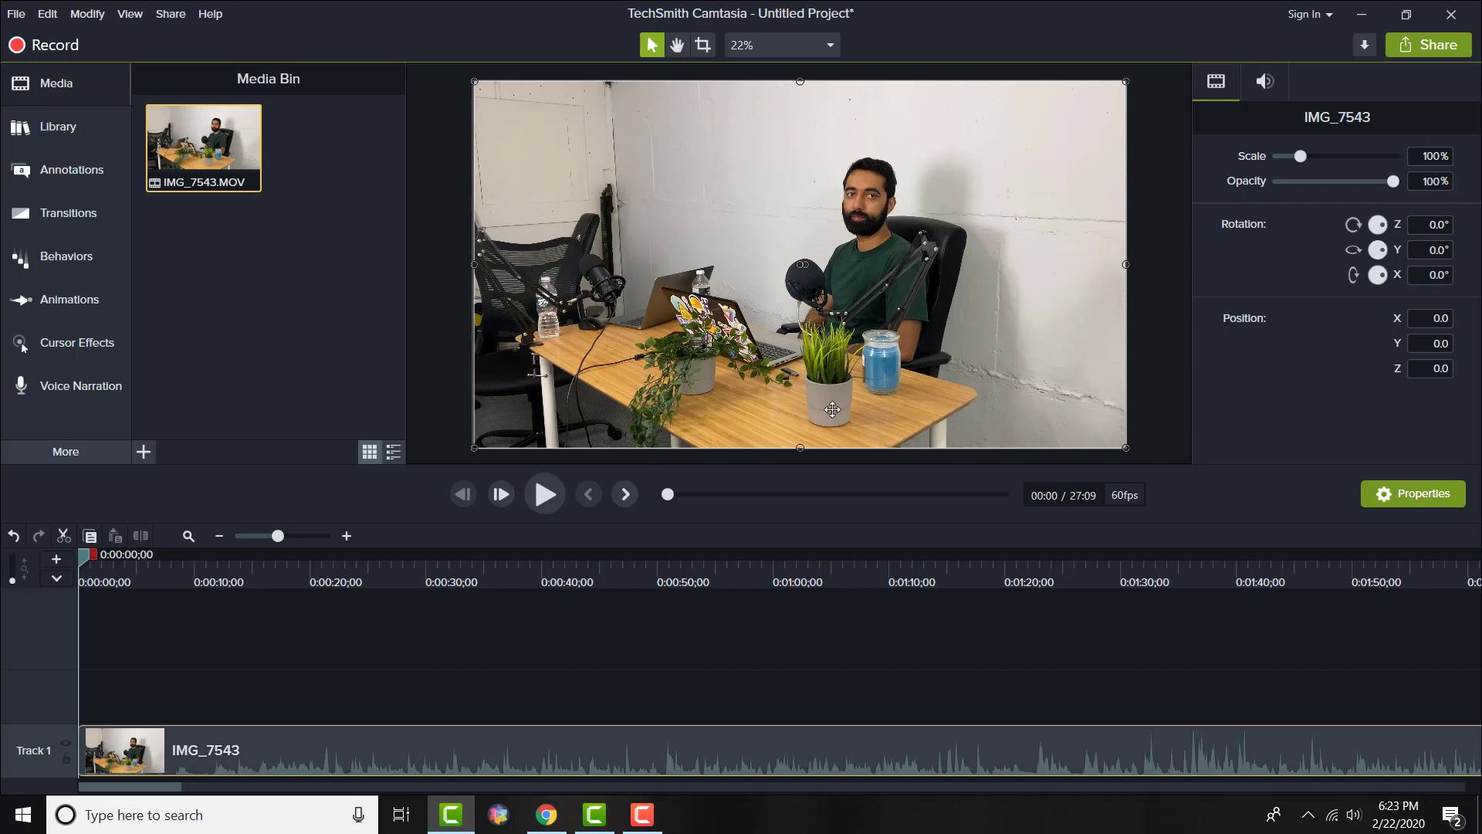
pyautogui.moveTo(1299, 152)
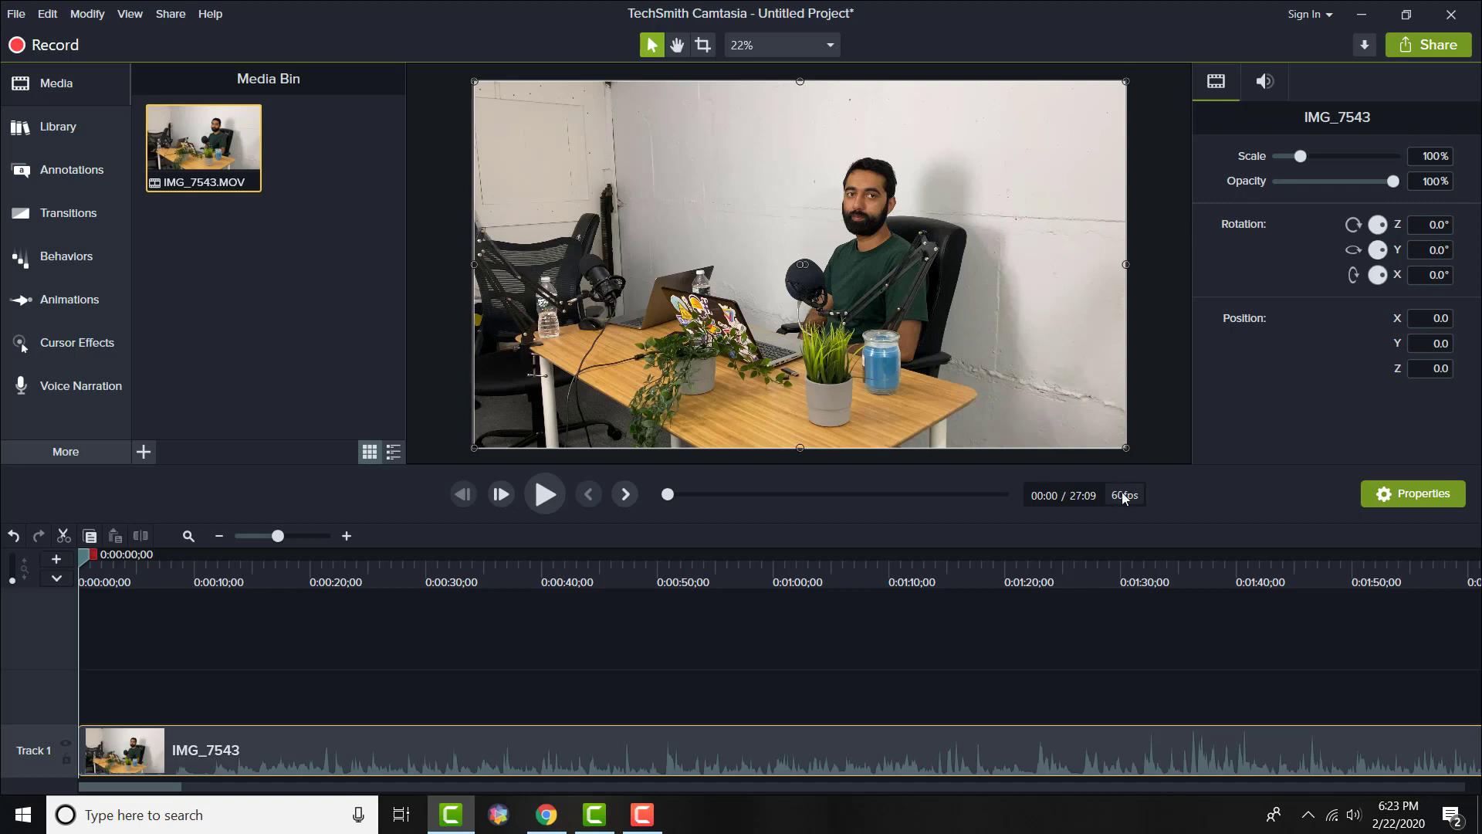
pyautogui.moveTo(1125, 369)
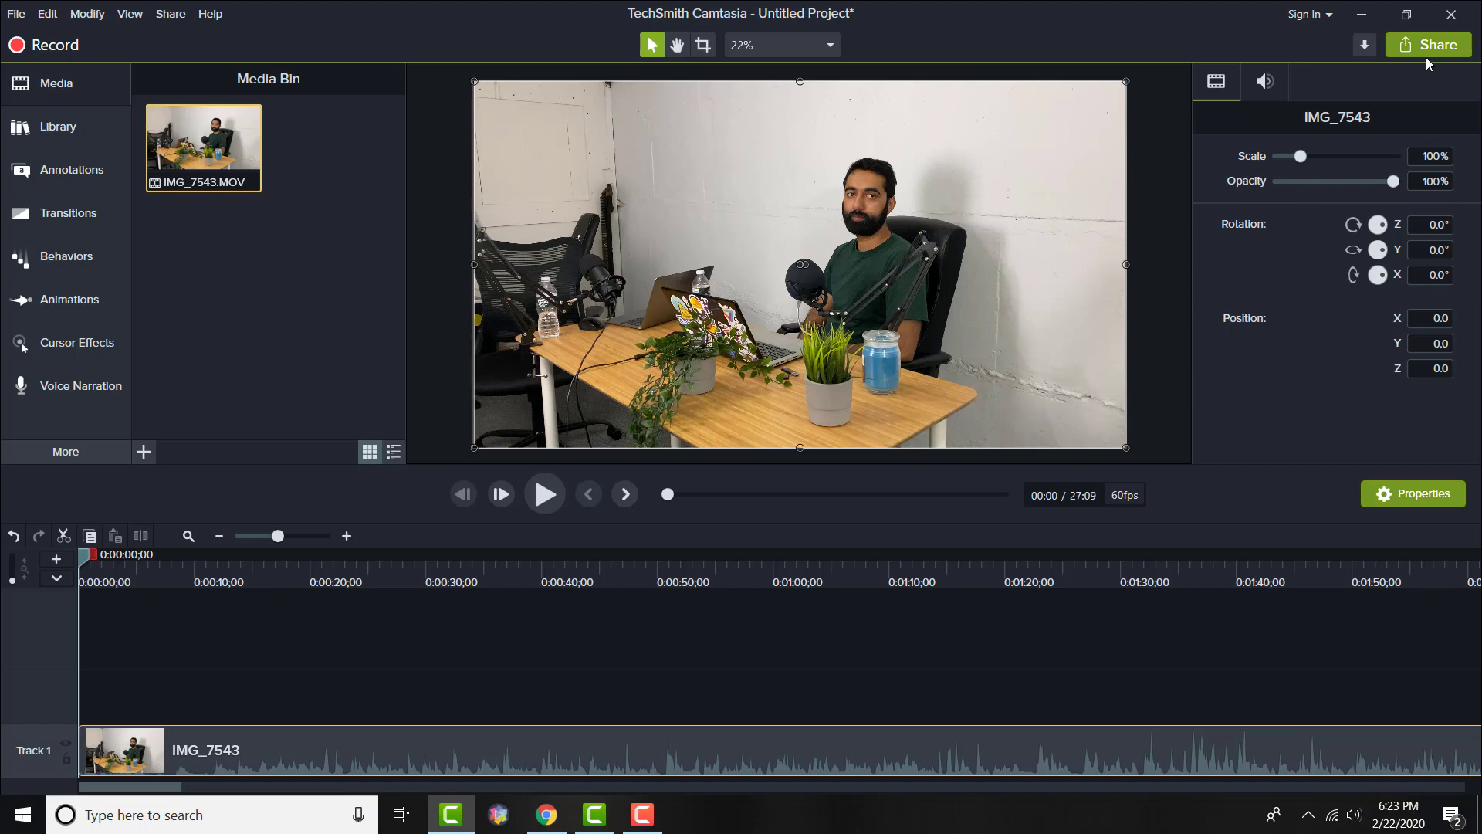
# - Launch a New Custom Production from the Share menu, opening the Production Wizard
pyautogui.click(1428, 44)
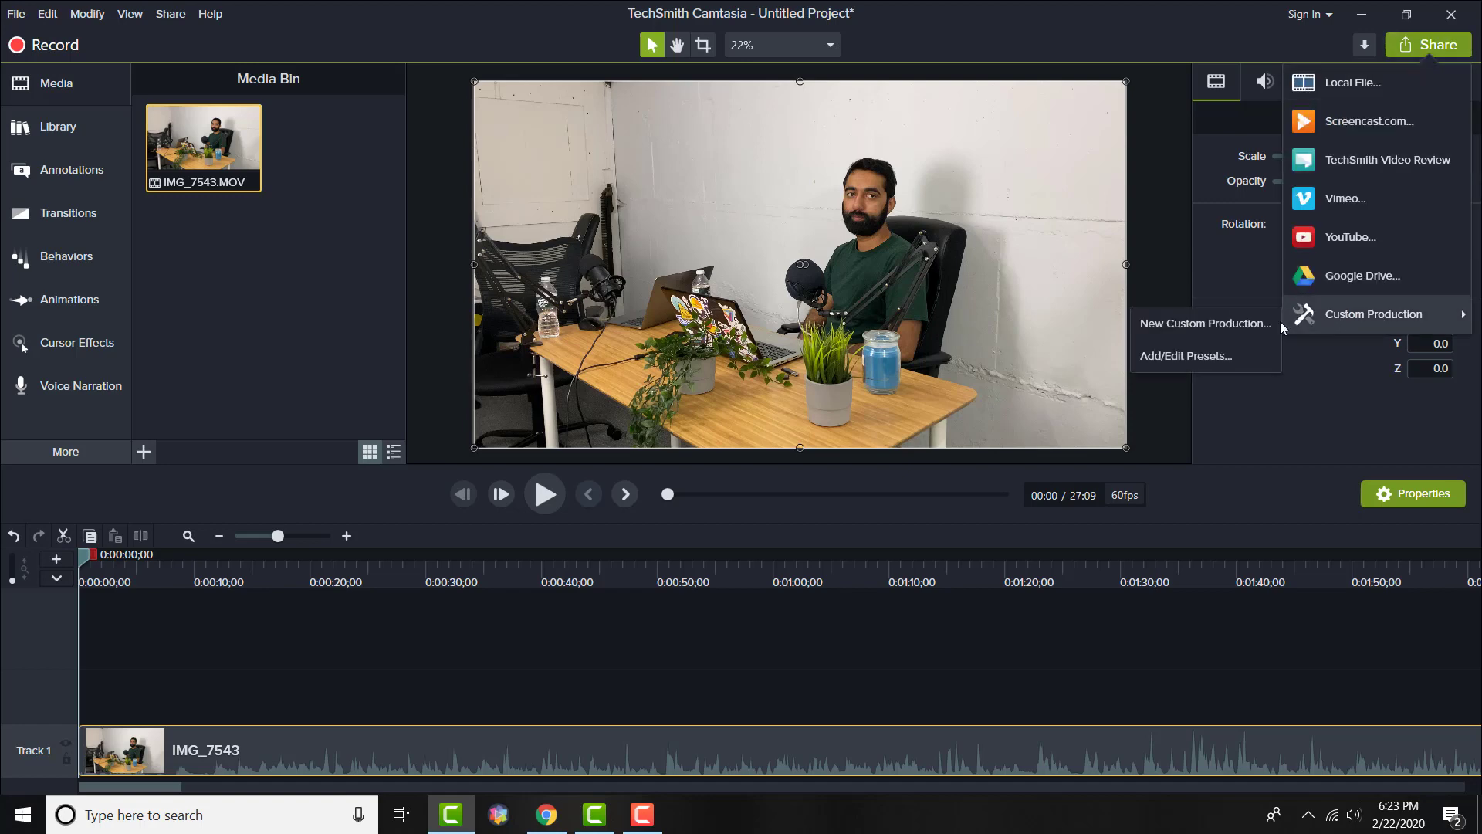
pyautogui.moveTo(1229, 324)
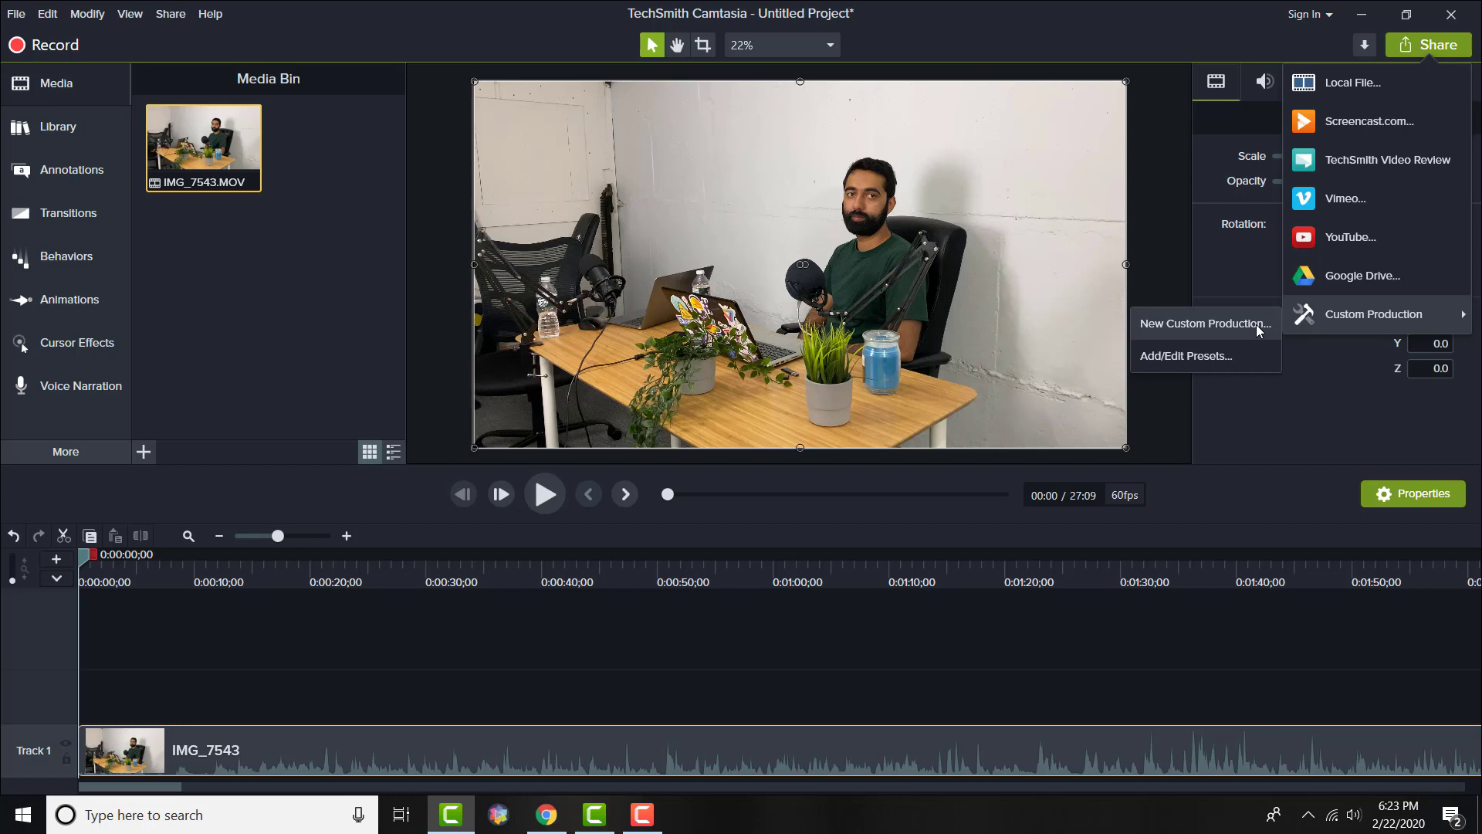
pyautogui.click(1204, 324)
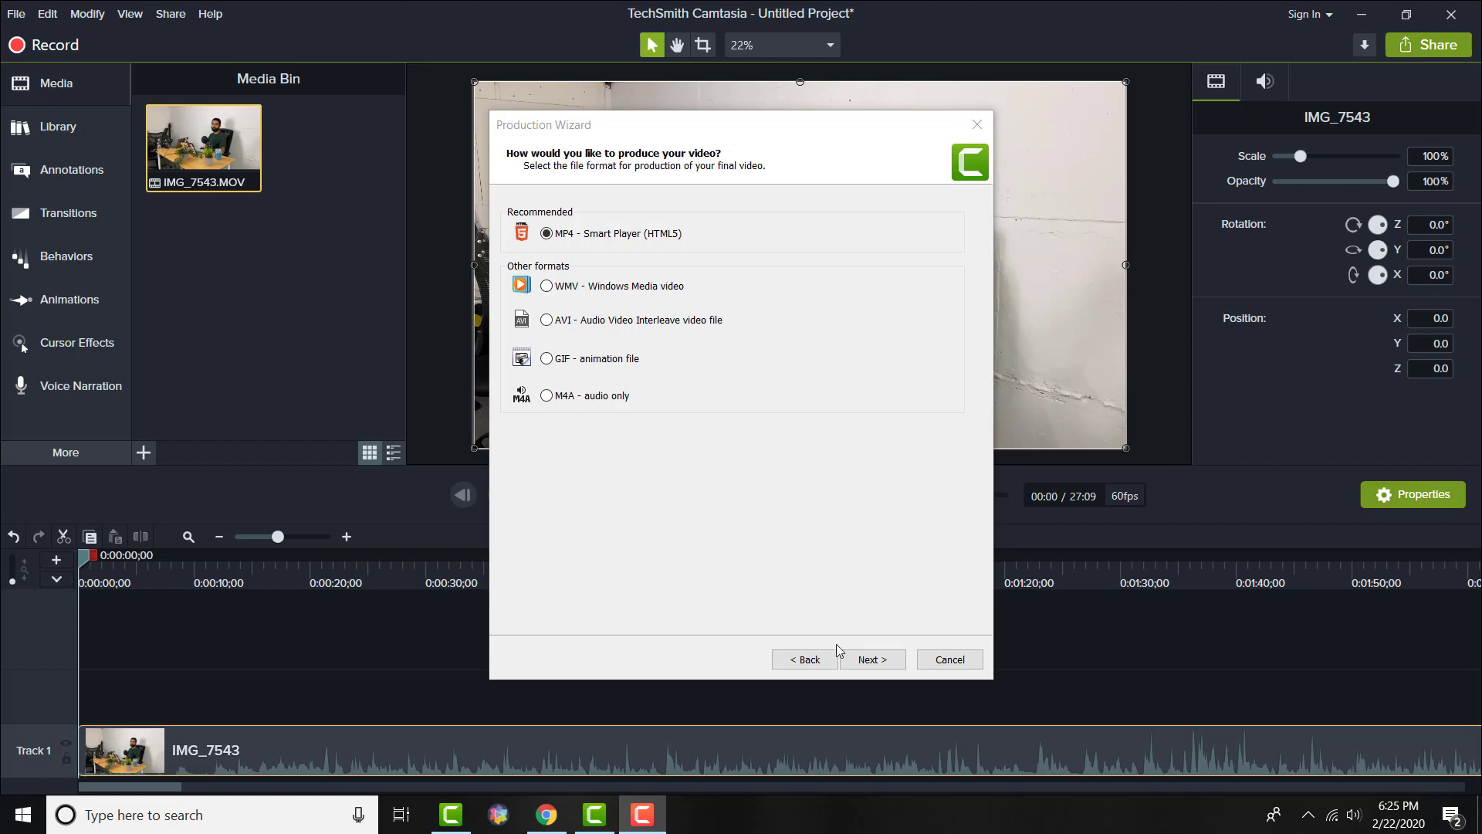
# - Leave MP4 without a controller, then verify 3840x2160 size and 60 fps video settings
pyautogui.click(870, 658)
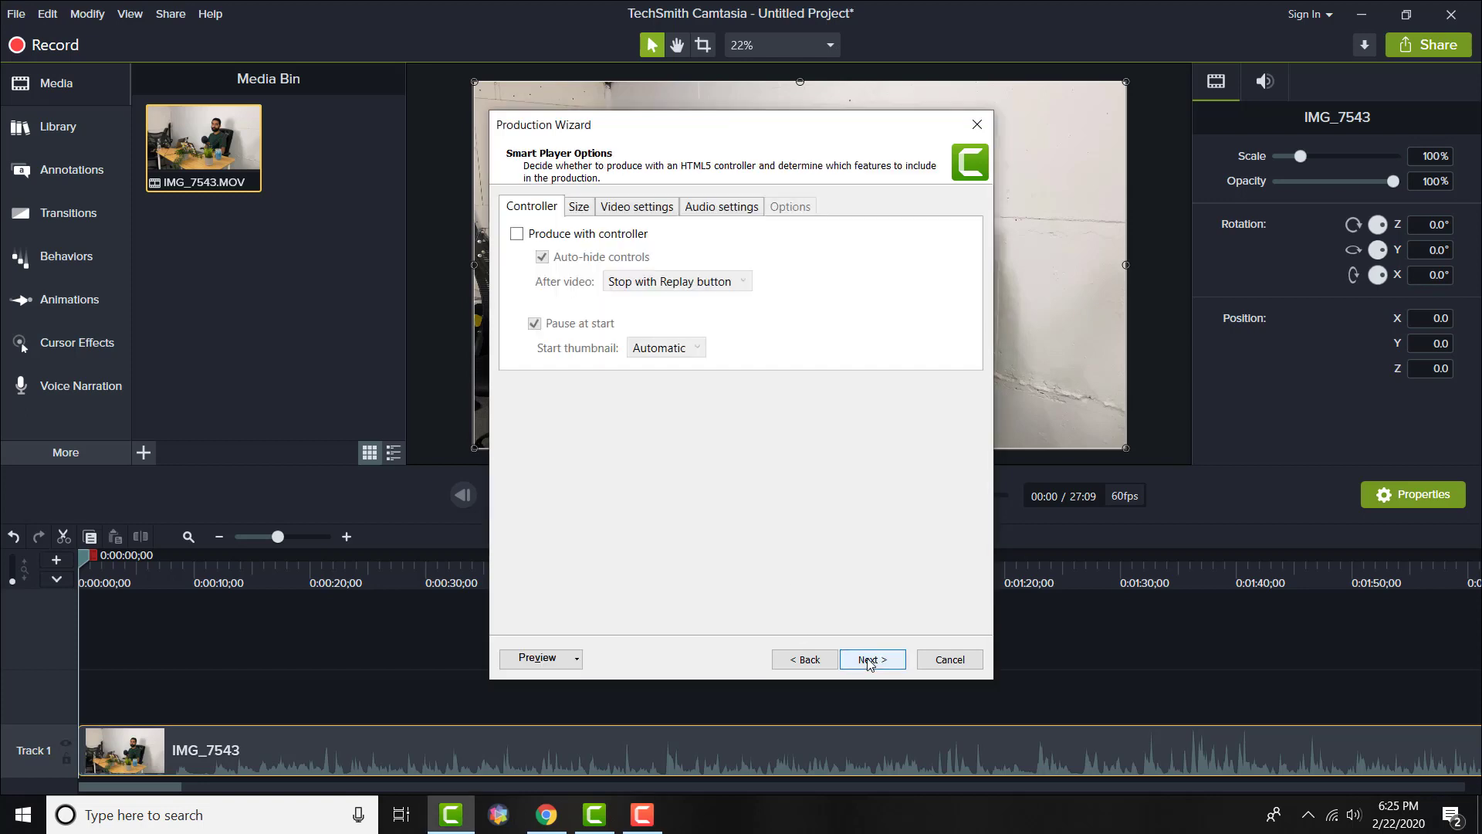
pyautogui.click(516, 233)
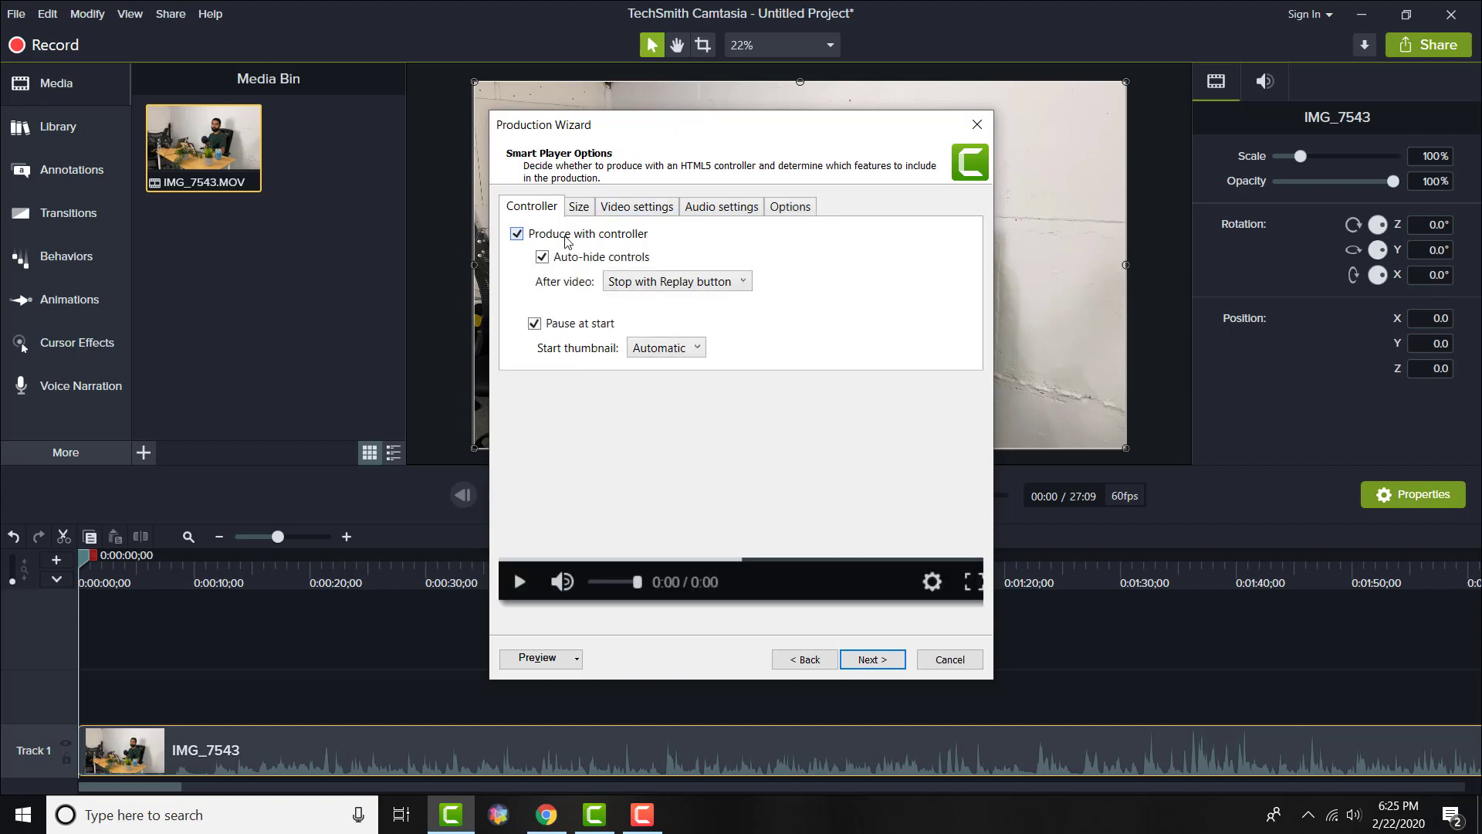
pyautogui.click(517, 233)
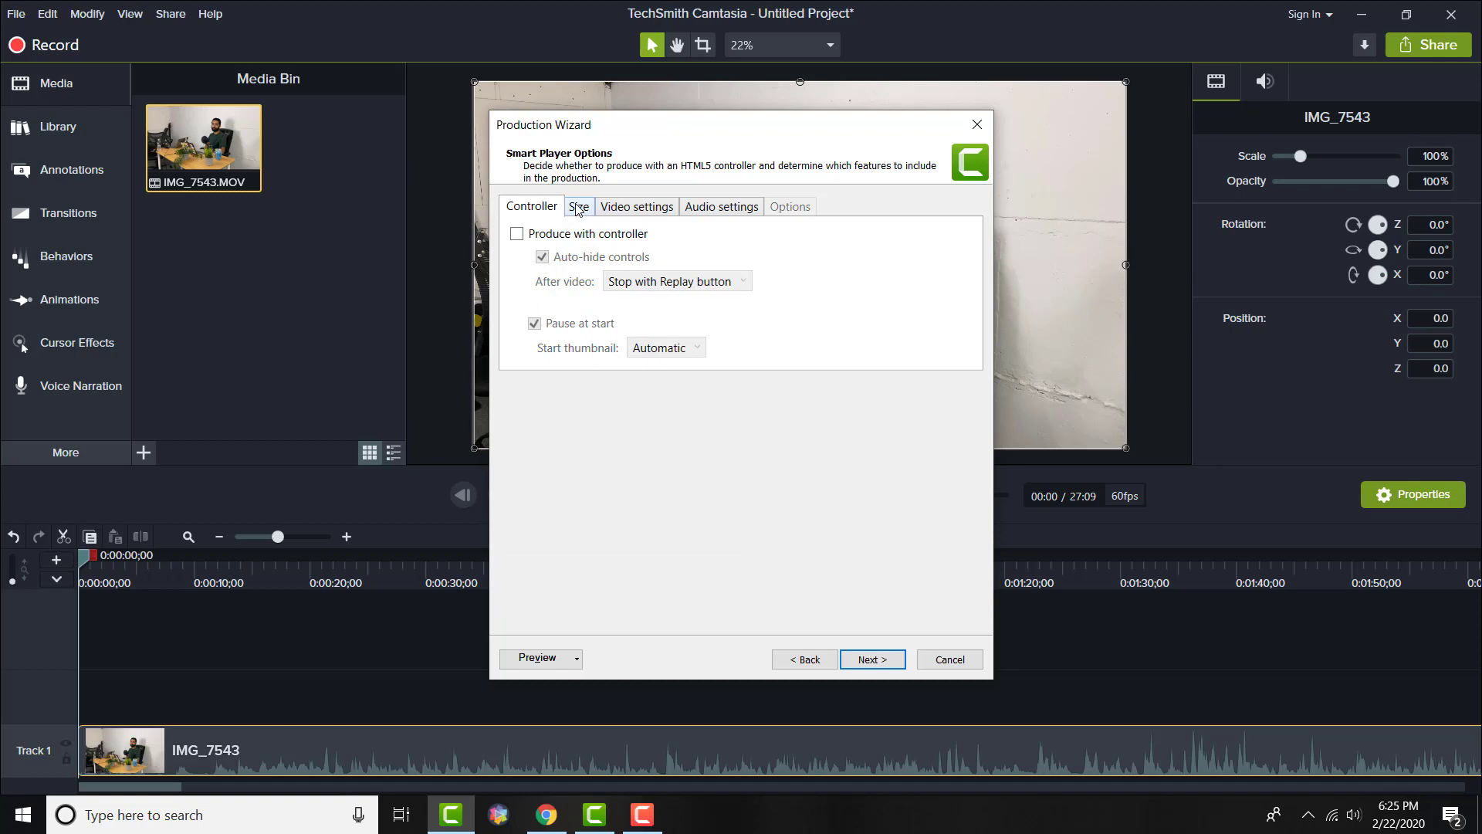
pyautogui.click(578, 207)
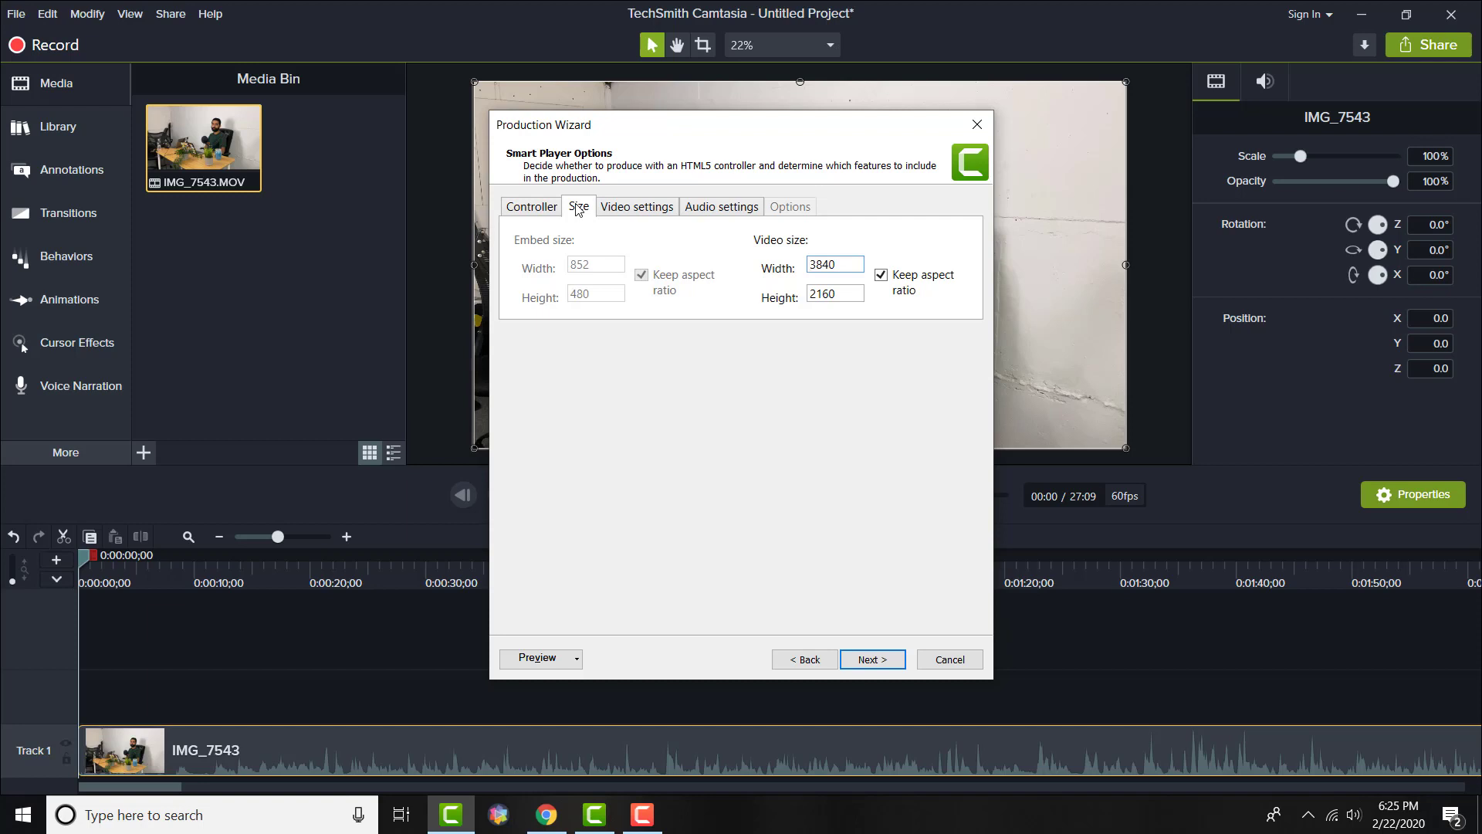
pyautogui.click(636, 207)
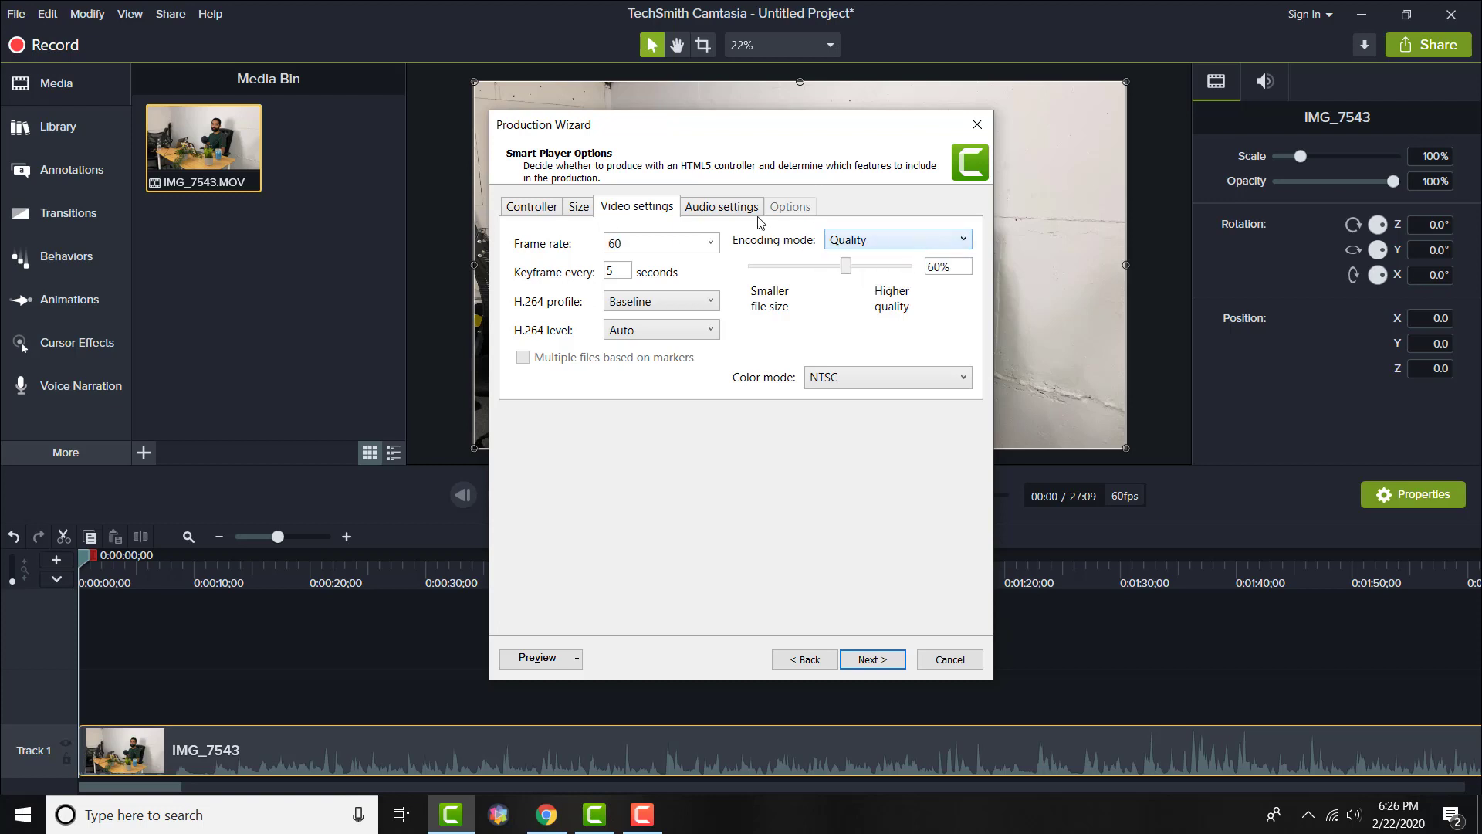
# - Check the MP4 audio settings, advance to Video Options, then cancel the wizard
pyautogui.click(720, 206)
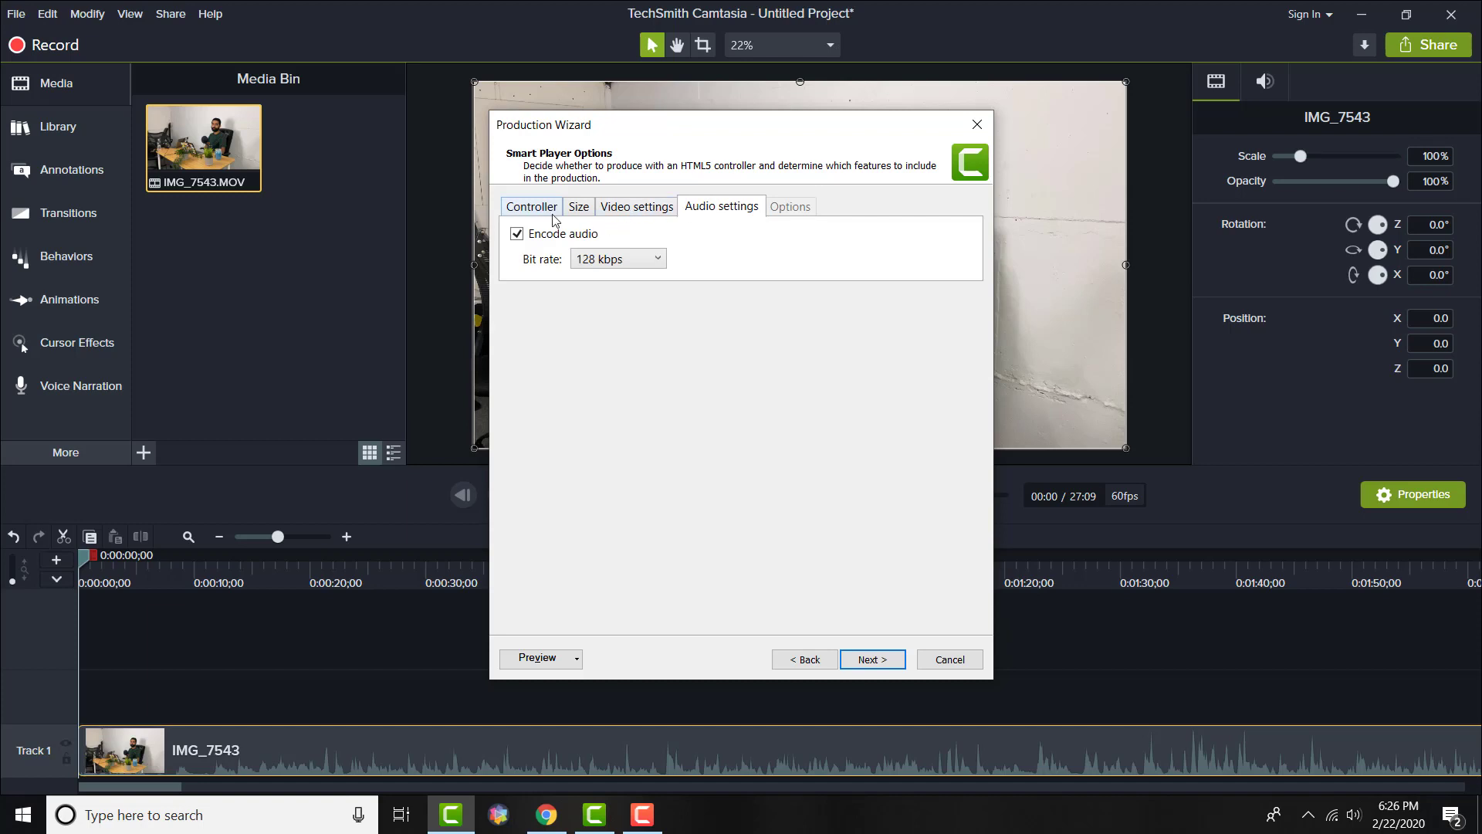
pyautogui.click(871, 659)
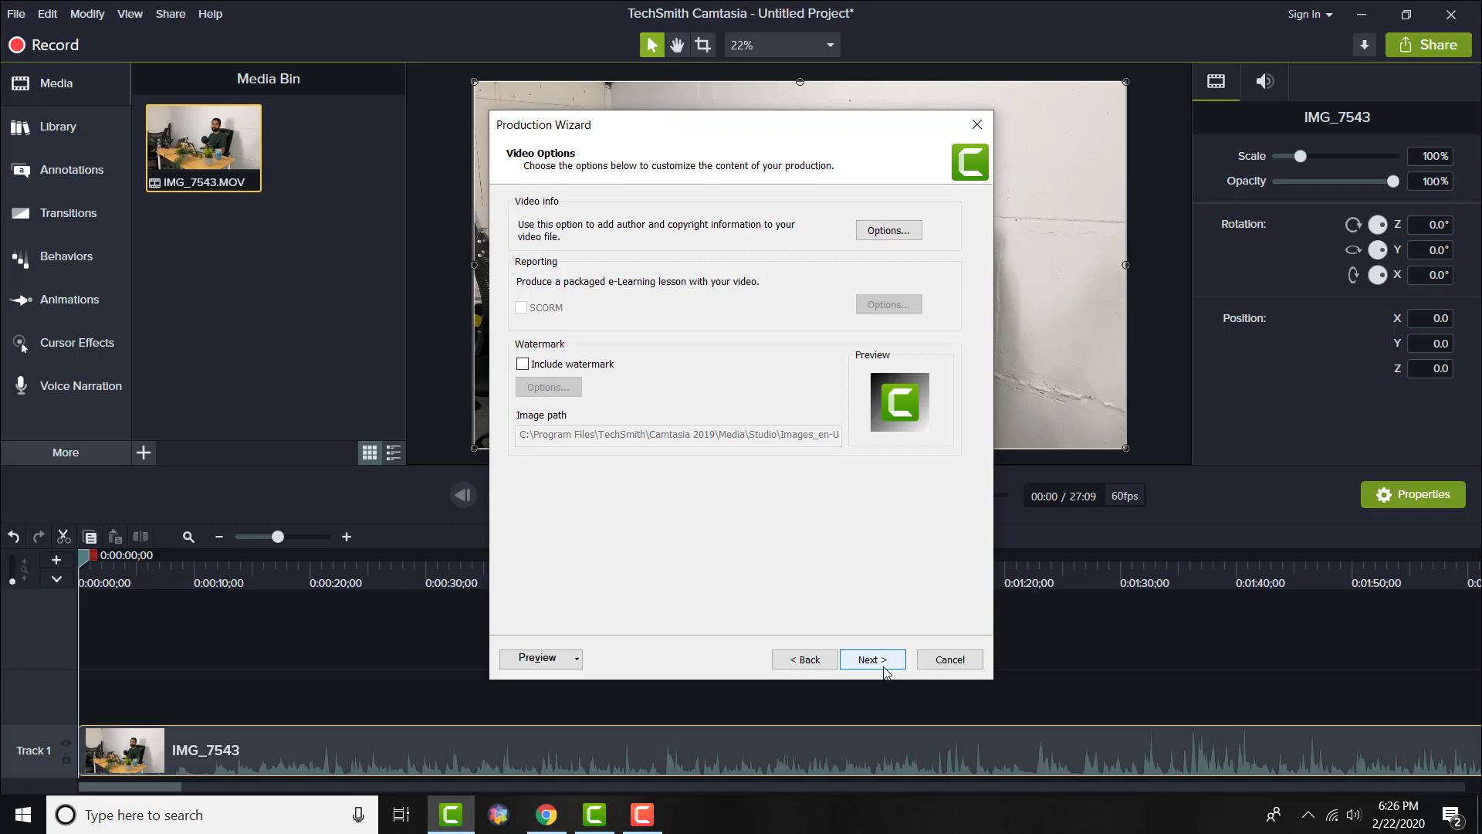
pyautogui.moveTo(915, 669)
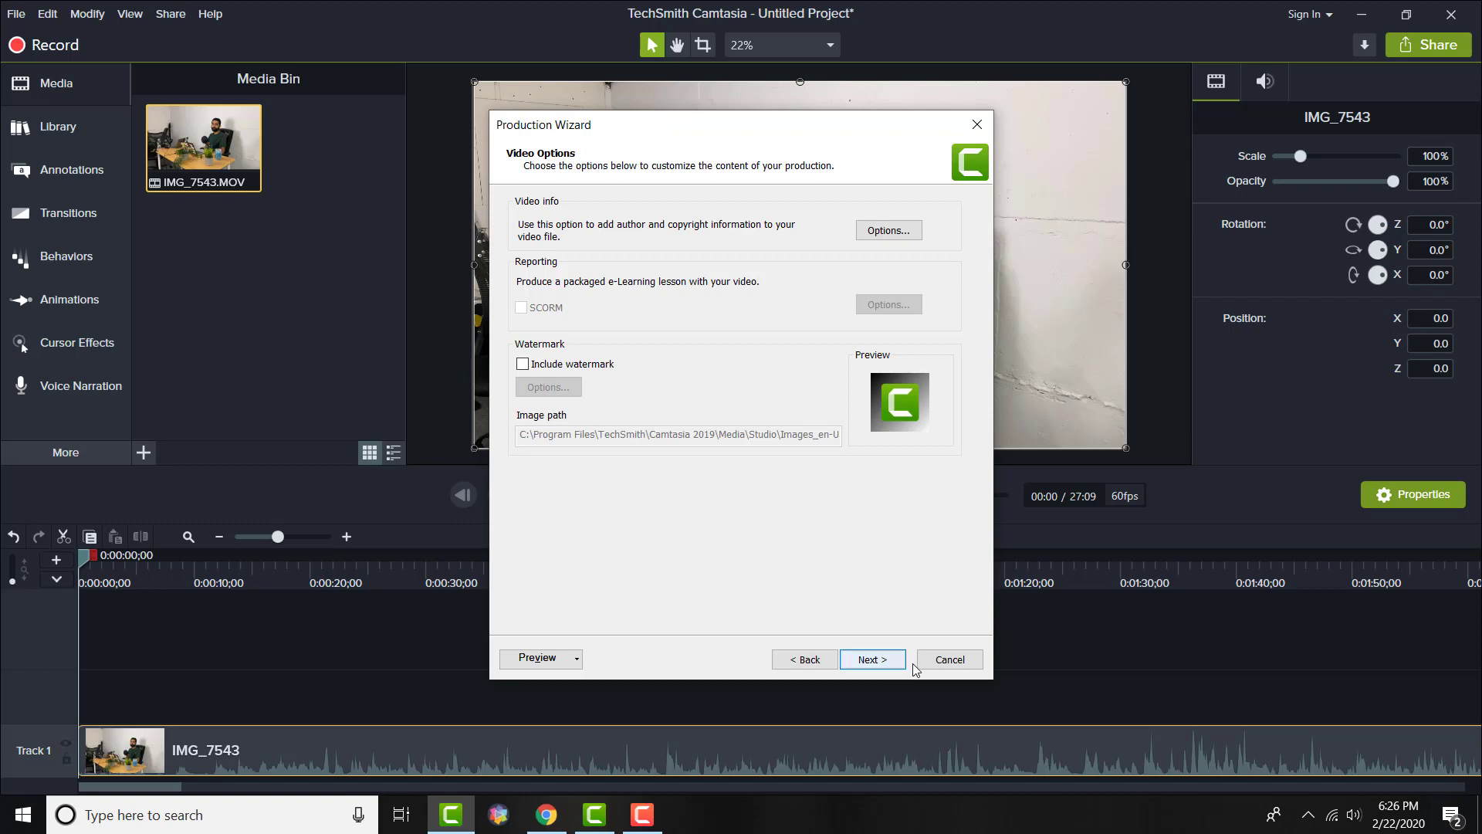
pyautogui.click(948, 659)
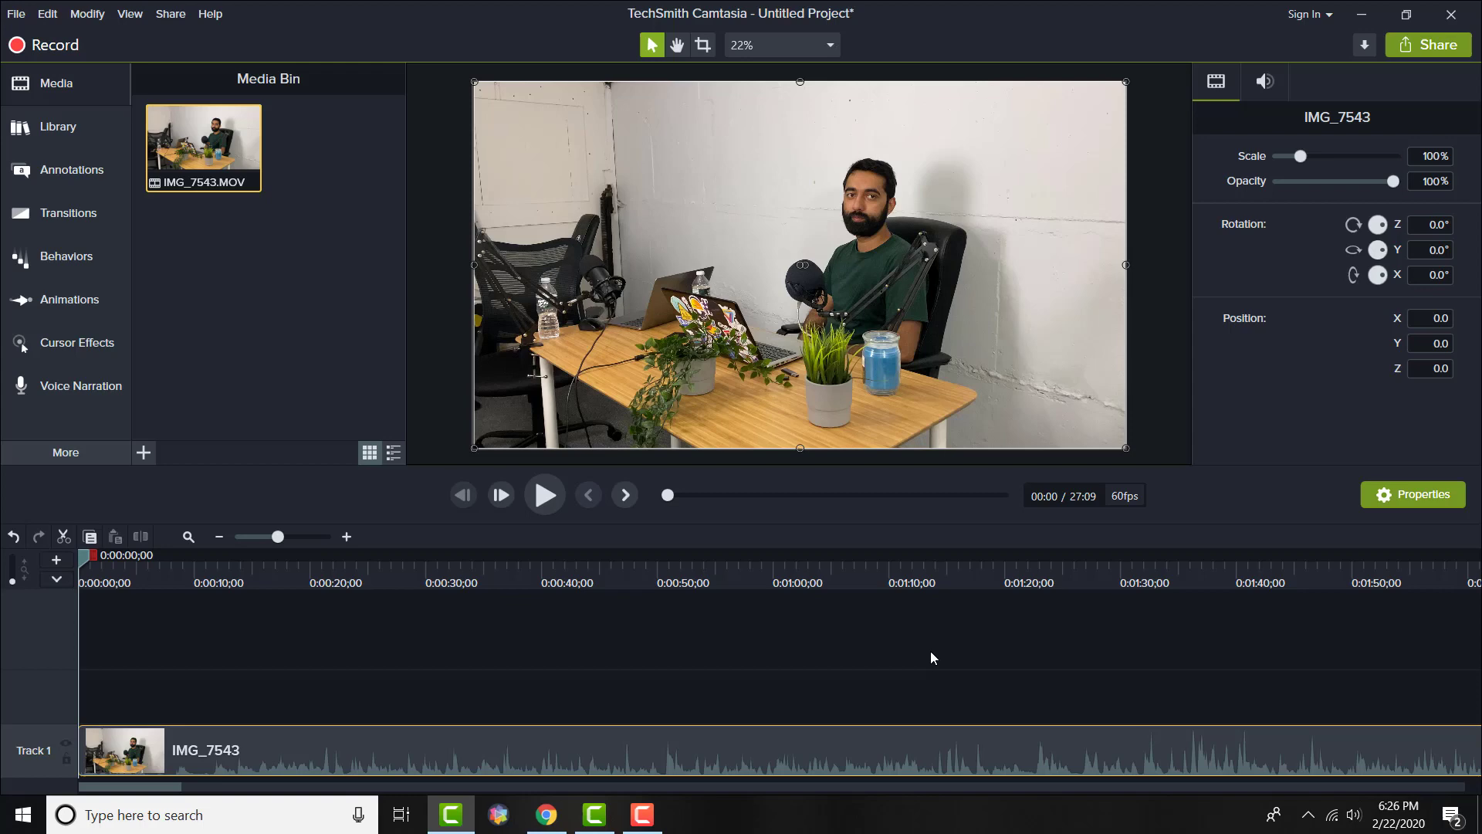